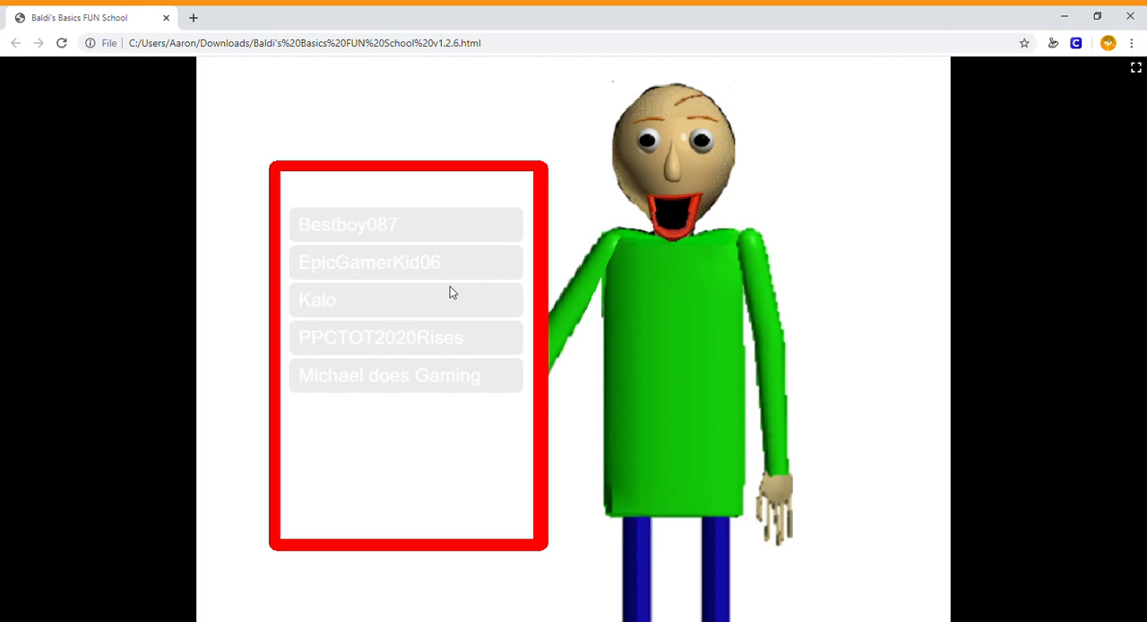
pyautogui.moveTo(706, 269)
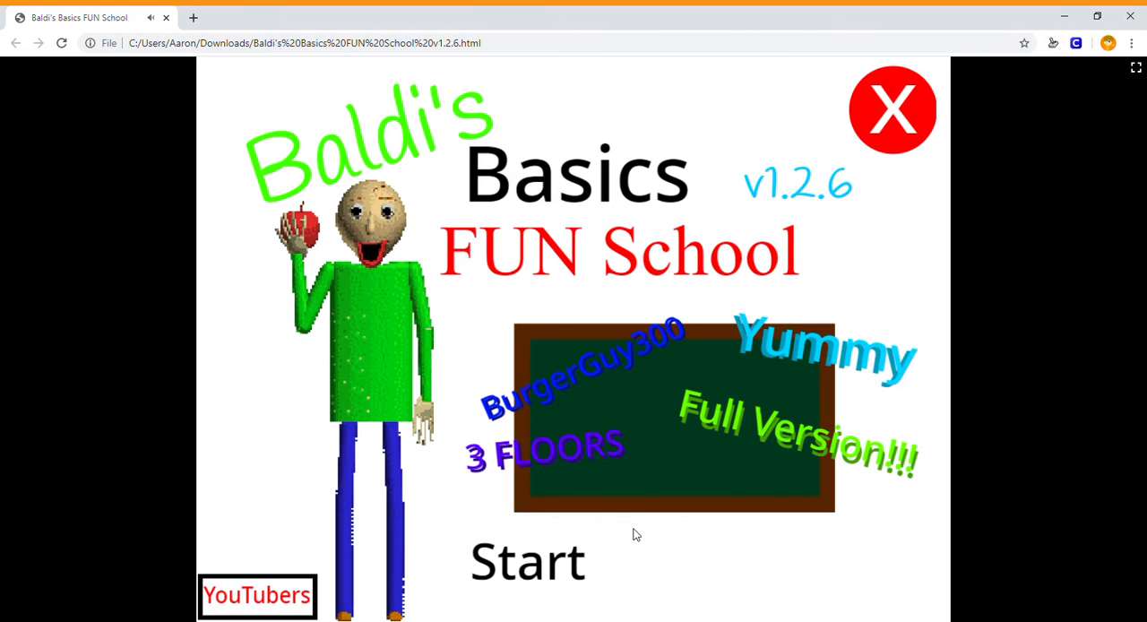
# Step: Start the game from the title screen, reaching the school map with 0 notebooks
pyautogui.click(258, 595)
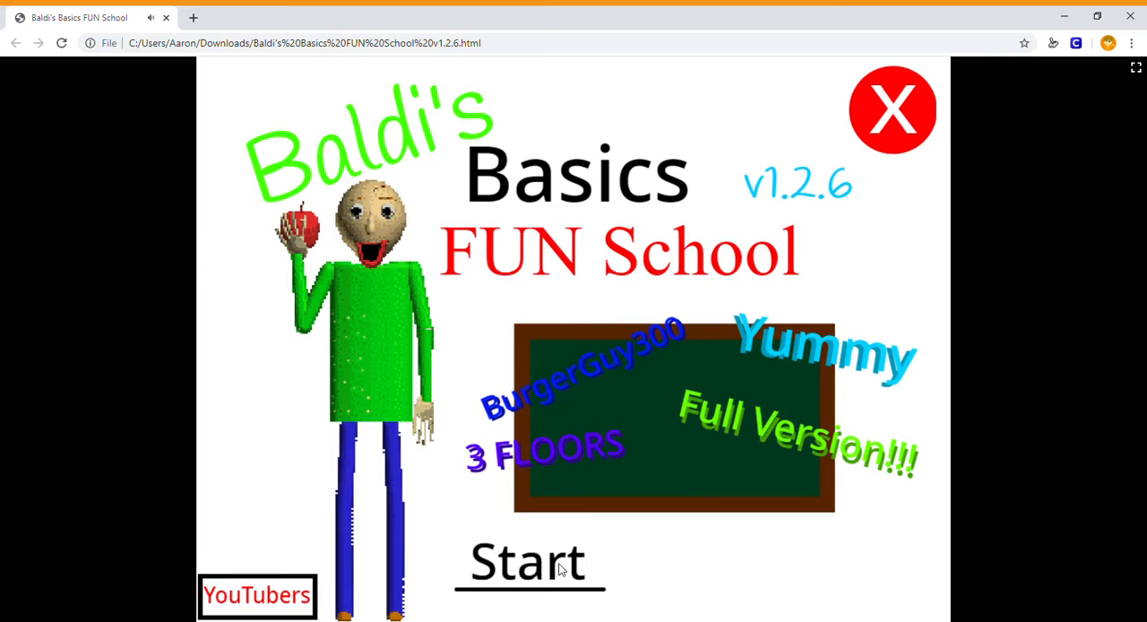
pyautogui.click(527, 563)
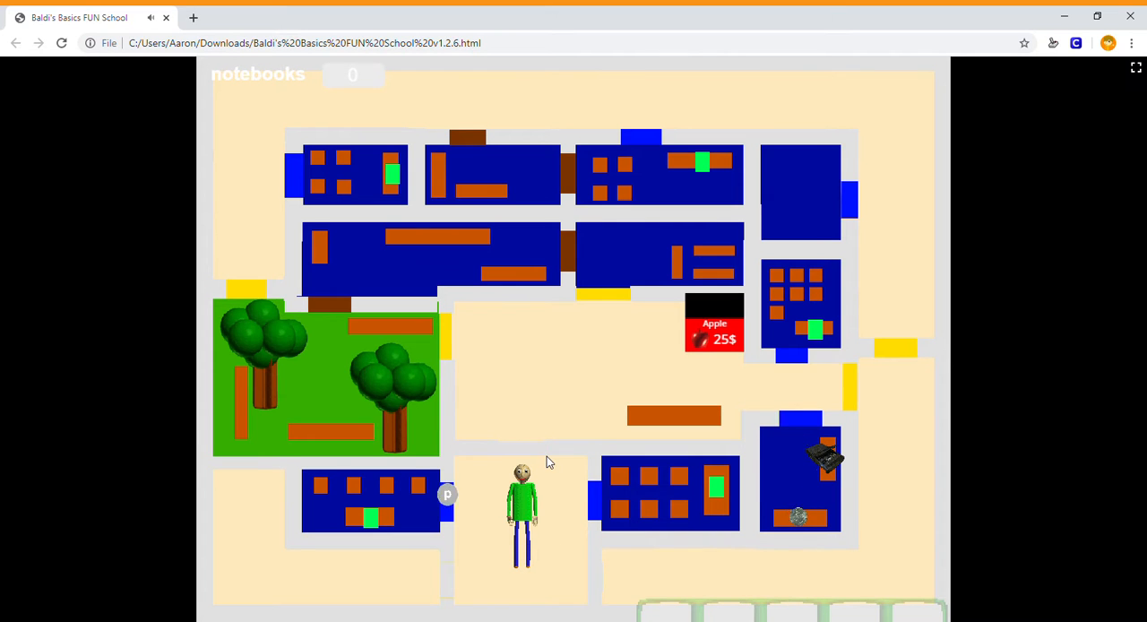